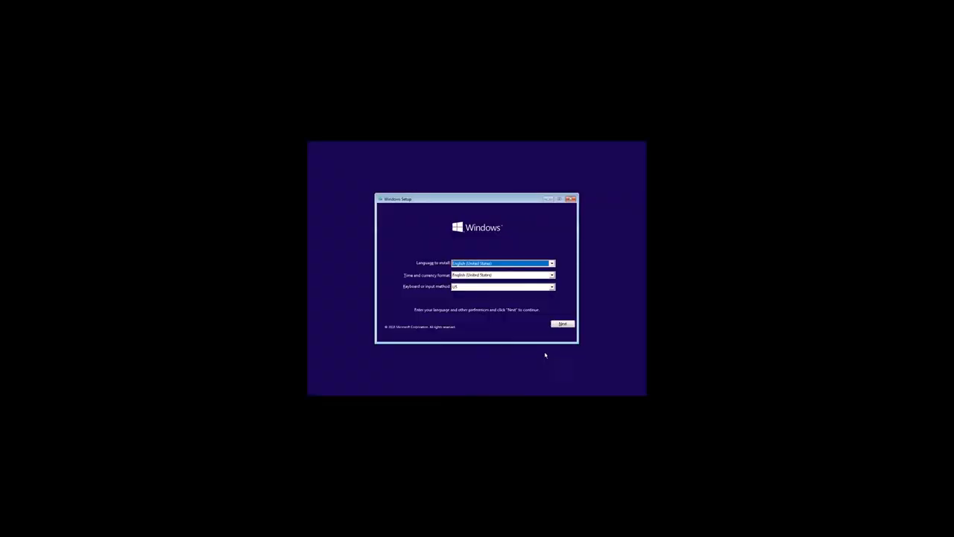
{"action": "mouse_move", "coordinate": [574, 259]}
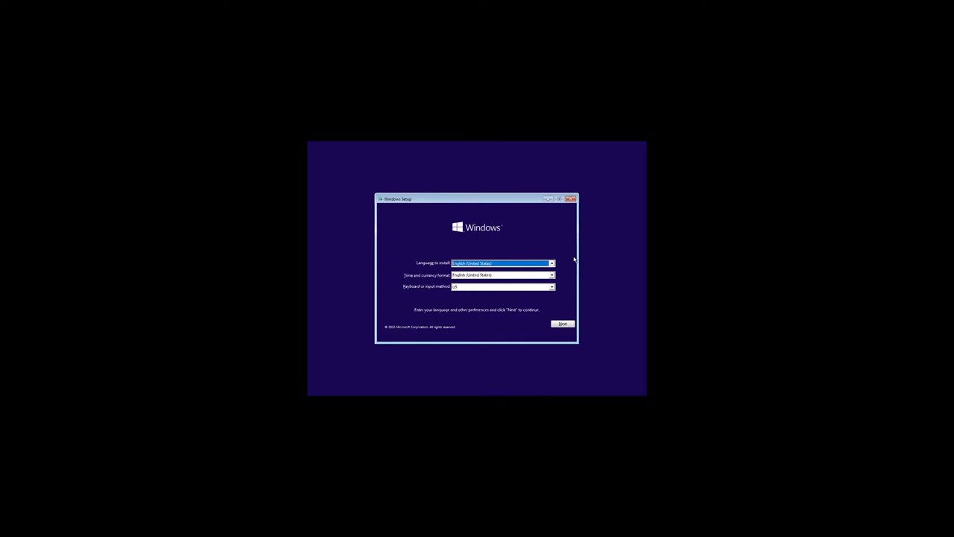
Step: Keep the default language, time and keyboard settings and continue to the license terms
{"action": "left_click", "coordinate": [562, 322]}
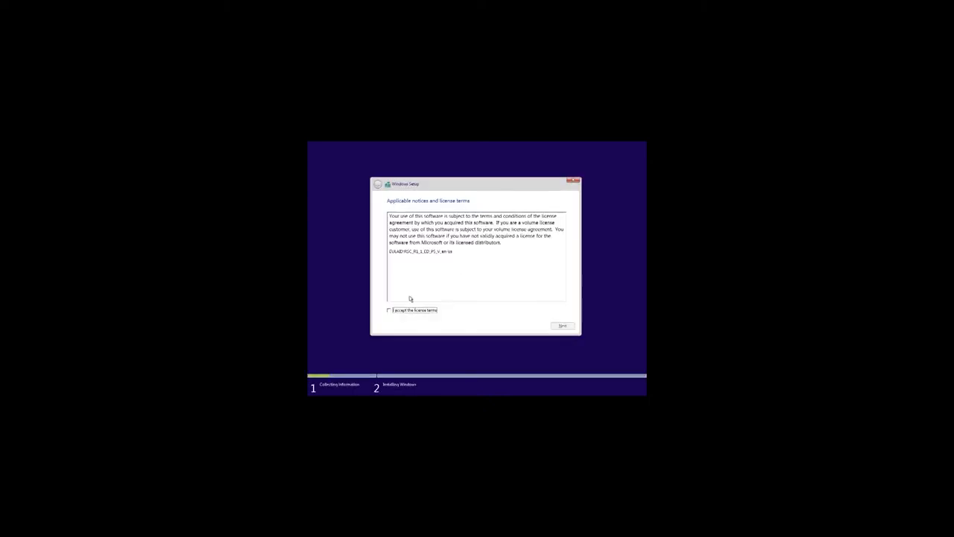
Step: Accept the license terms and continue to the install-location drive list
{"action": "left_click", "coordinate": [387, 309]}
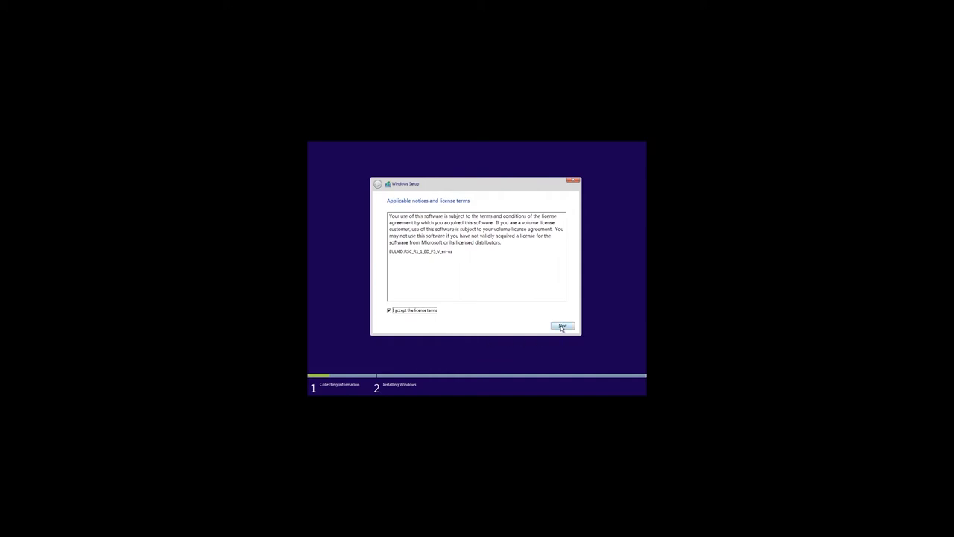
{"action": "left_click", "coordinate": [562, 327]}
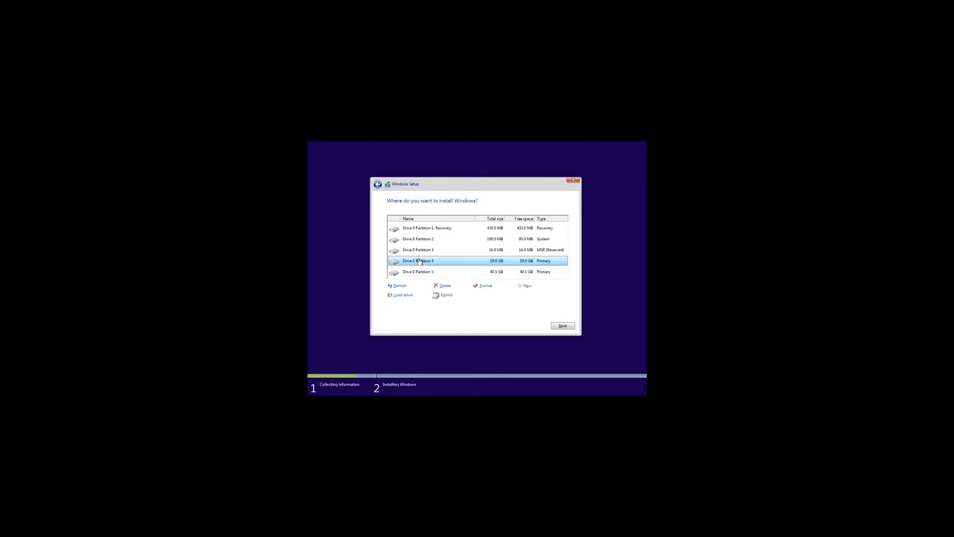
Step: Delete the selected partition and the Recovery partition on Drive 0, confirming each warning
{"action": "left_click", "coordinate": [444, 286]}
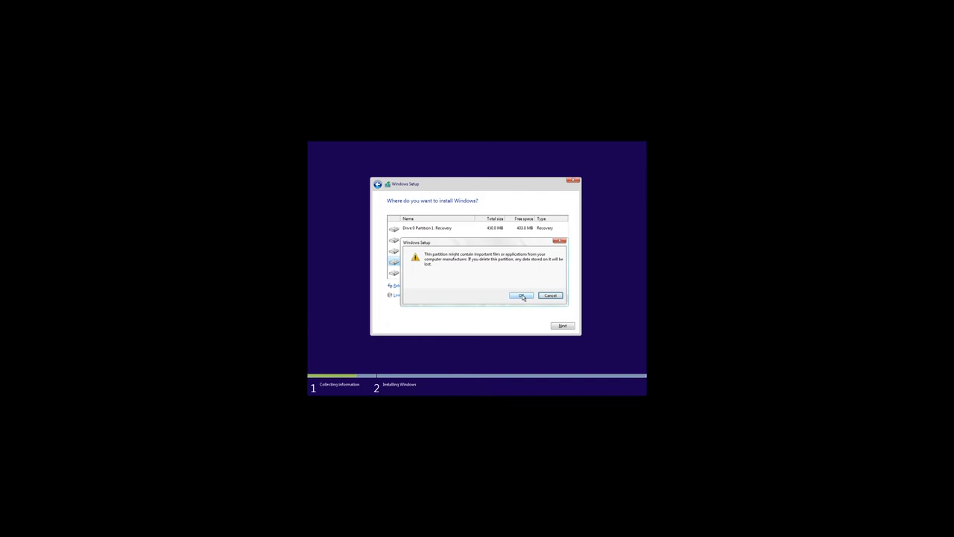
{"action": "left_click", "coordinate": [522, 295]}
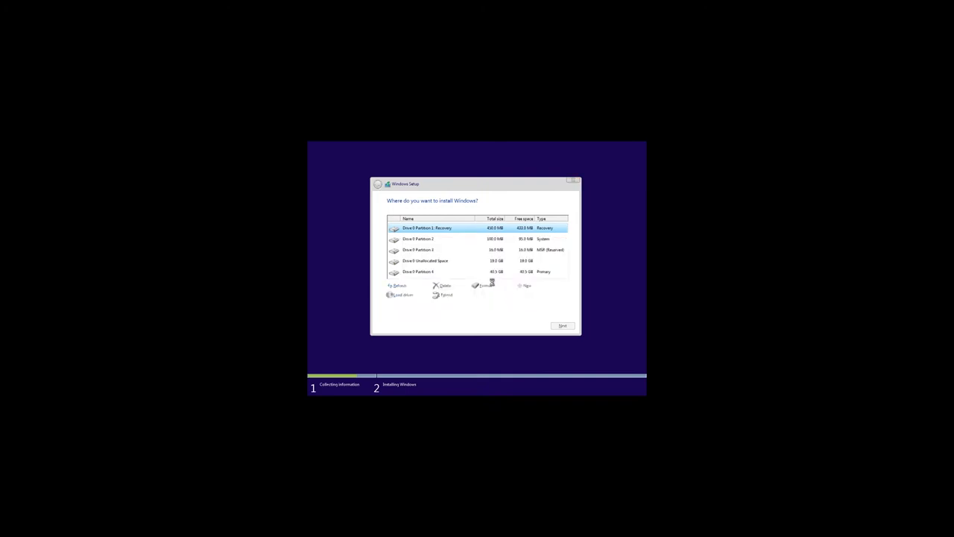
{"action": "left_click", "coordinate": [441, 286]}
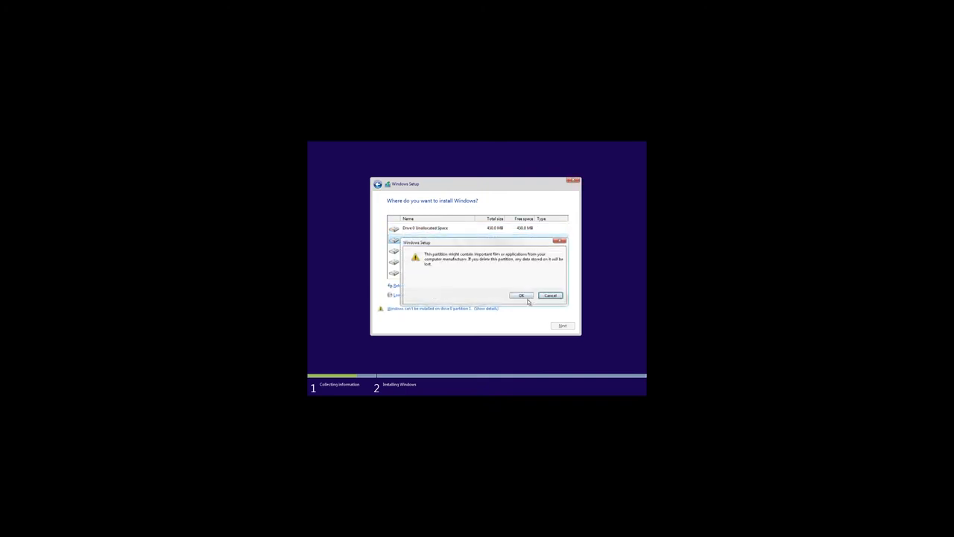
{"action": "left_click", "coordinate": [522, 295]}
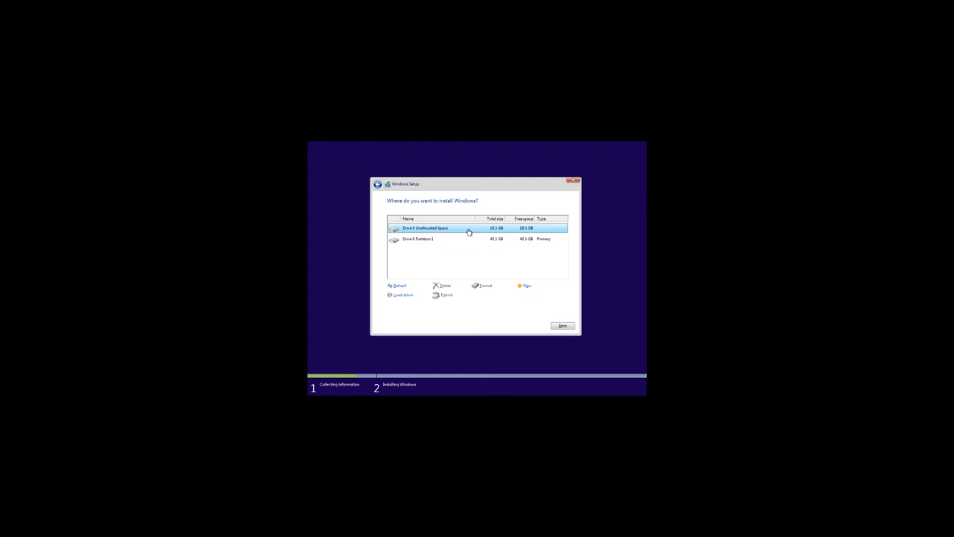
{"action": "mouse_move", "coordinate": [435, 229]}
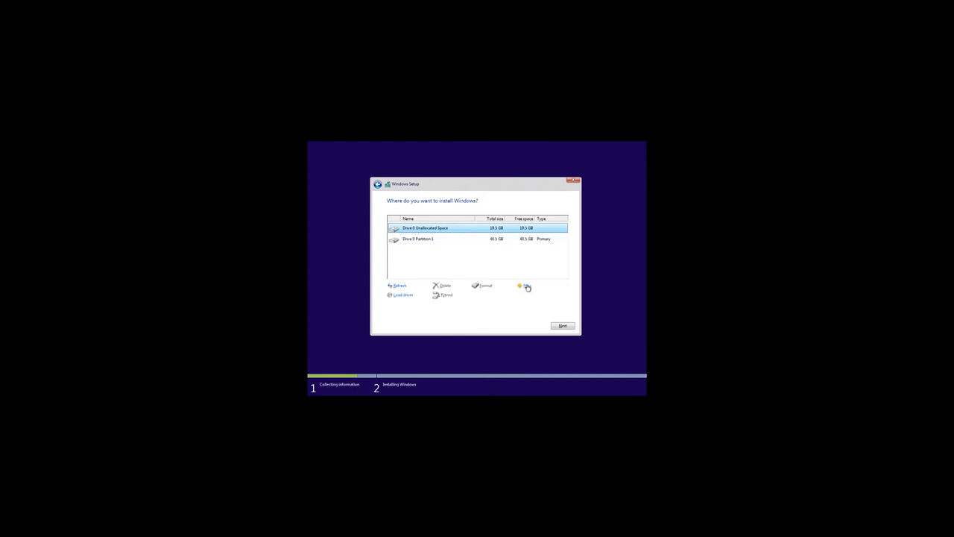
Step: Create a new partition at the proposed size from unallocated space, allowing extra system partitions
{"action": "left_click", "coordinate": [524, 287]}
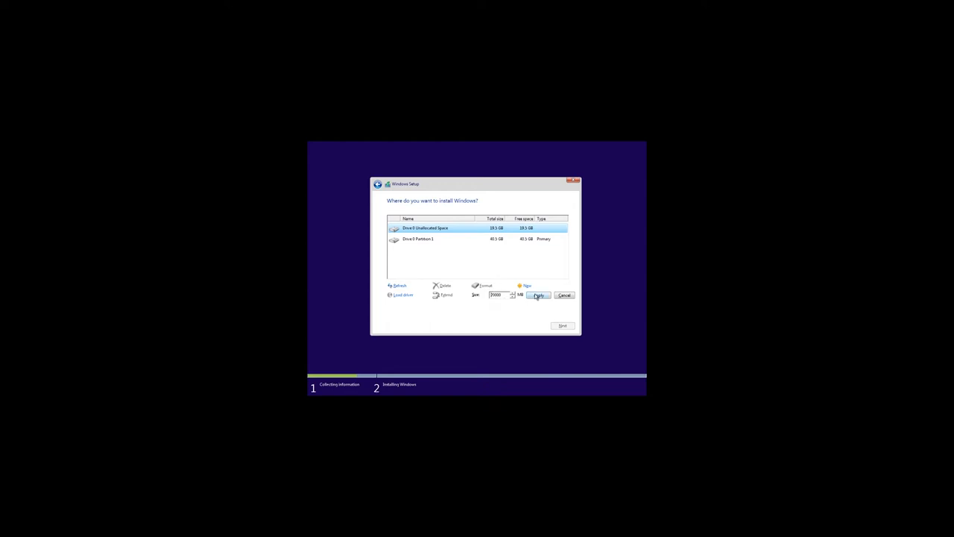
{"action": "left_click", "coordinate": [538, 295]}
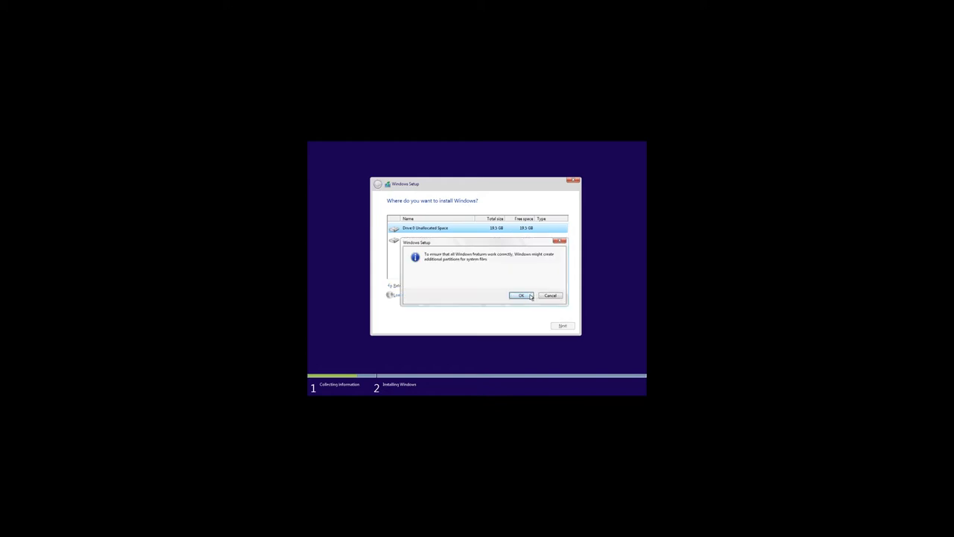
{"action": "left_click", "coordinate": [522, 295]}
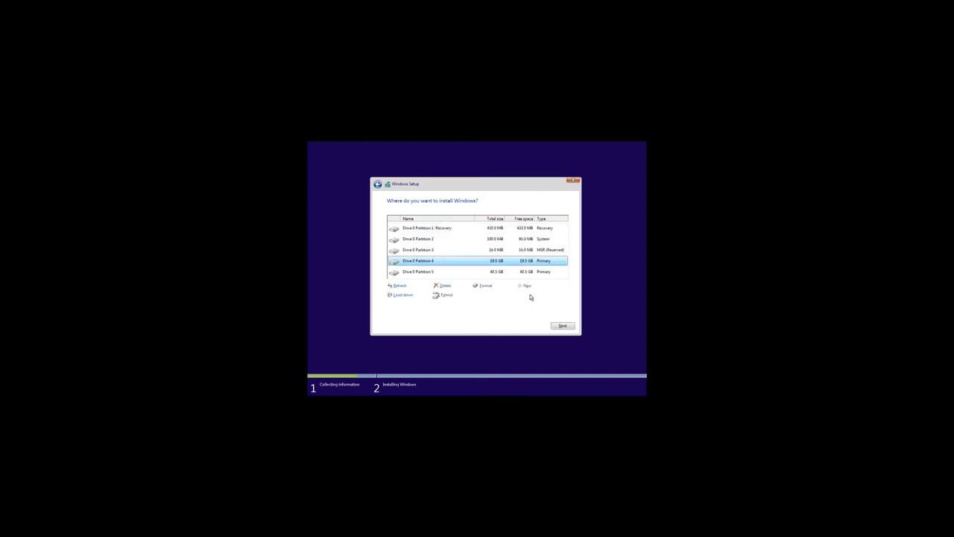
{"action": "mouse_move", "coordinate": [424, 259]}
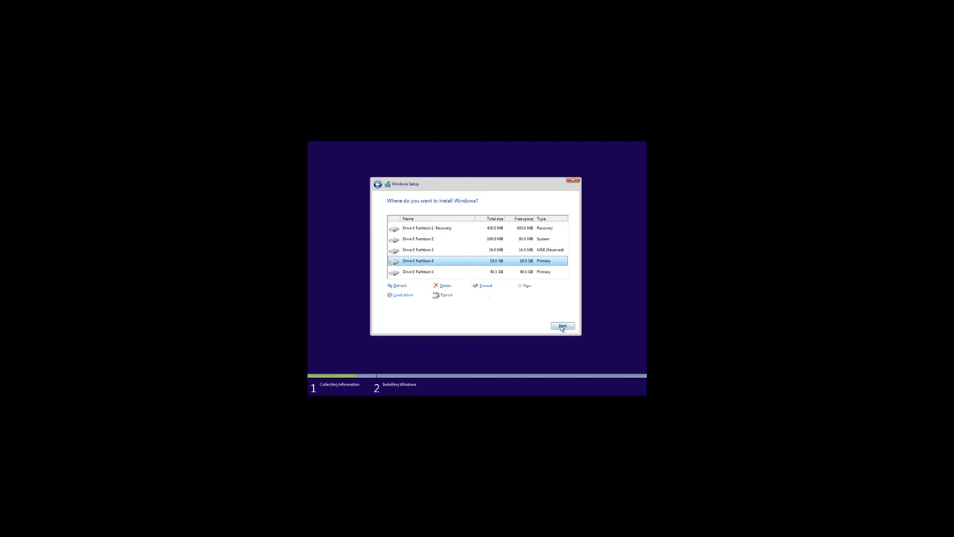
Step: Attempt to install Windows on the selected primary partition, triggering the GPT partition style error
{"action": "left_click", "coordinate": [562, 327]}
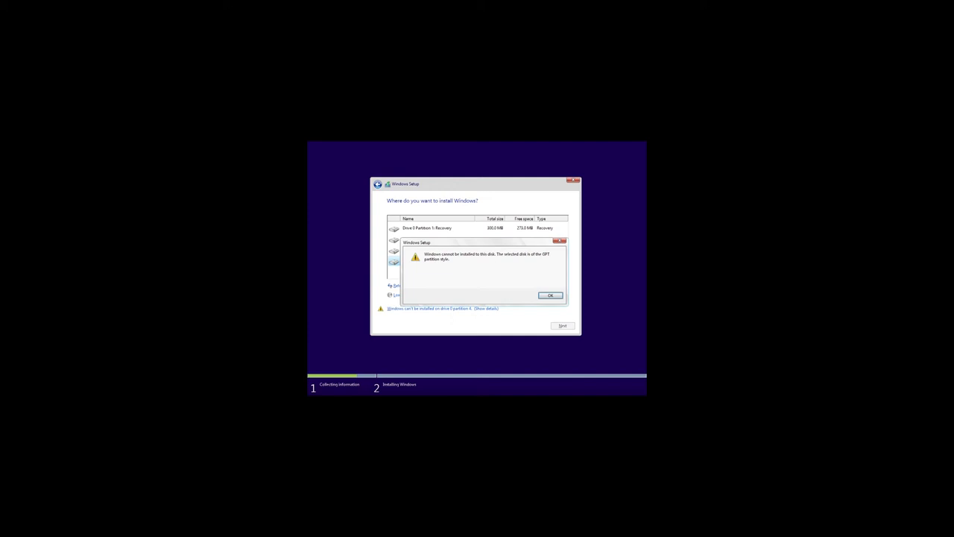
Step: Dismiss the GPT partition style error to reach the load-driver prompt
{"action": "left_click", "coordinate": [549, 295]}
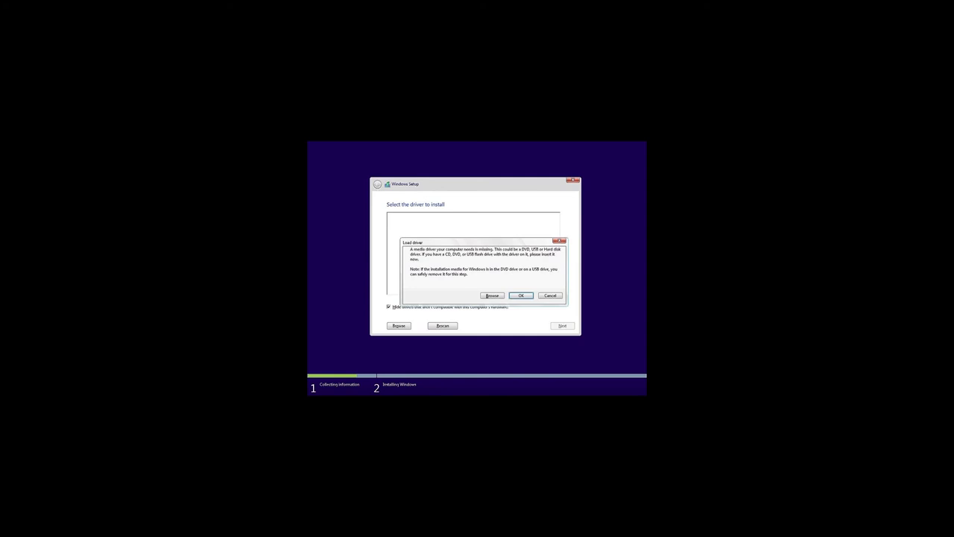
Step: Cancel driver loading and return to the drive list showing unallocated space
{"action": "left_click", "coordinate": [550, 295]}
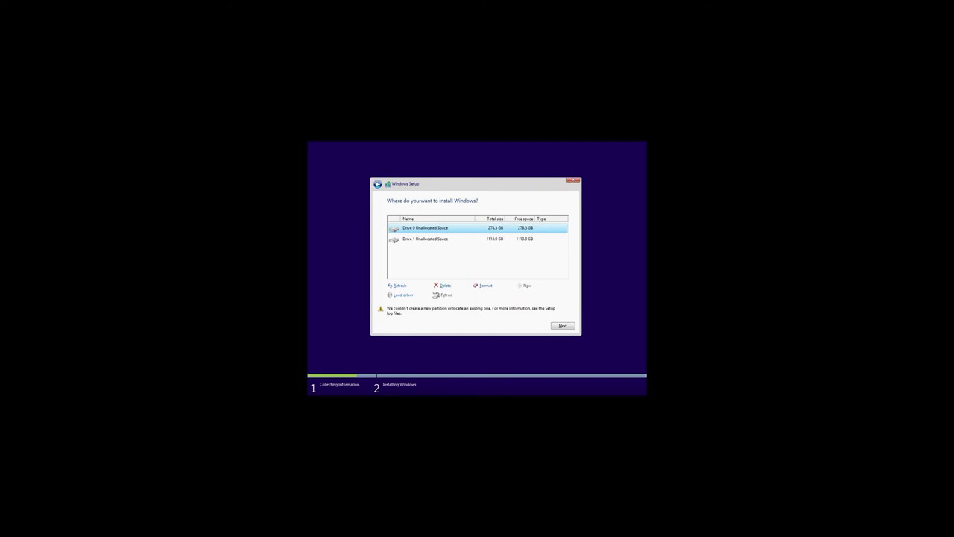
Step: Refresh the install-location drive list, which now shows no drives
{"action": "left_click", "coordinate": [400, 286]}
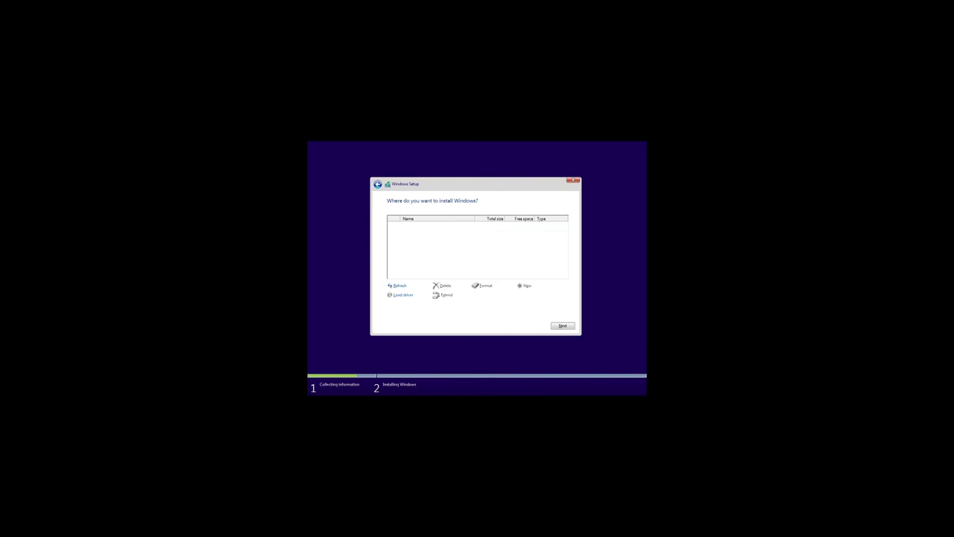
{"action": "left_click", "coordinate": [562, 325]}
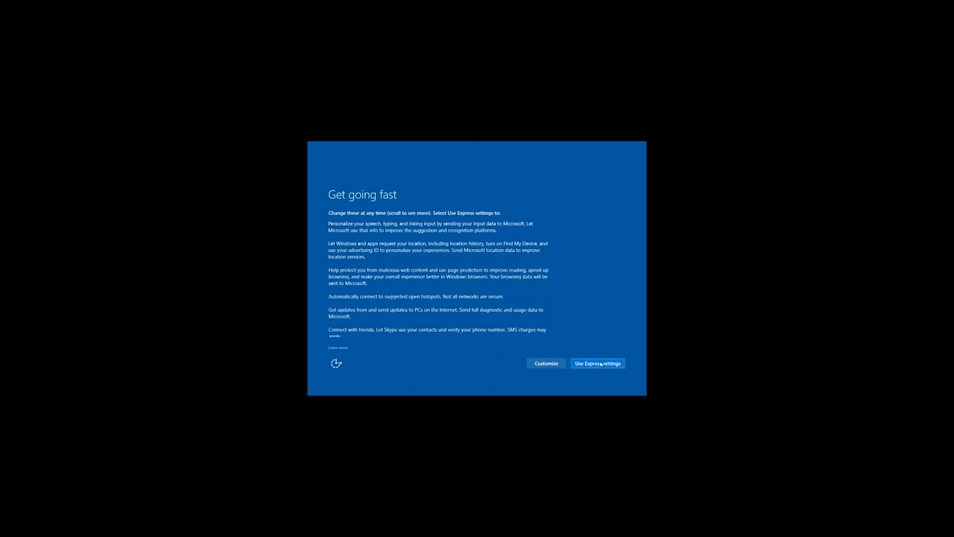
Step: Use Express settings, mark the PC as 'I own it', and continue to Microsoft account sign-in
{"action": "left_click", "coordinate": [596, 364]}
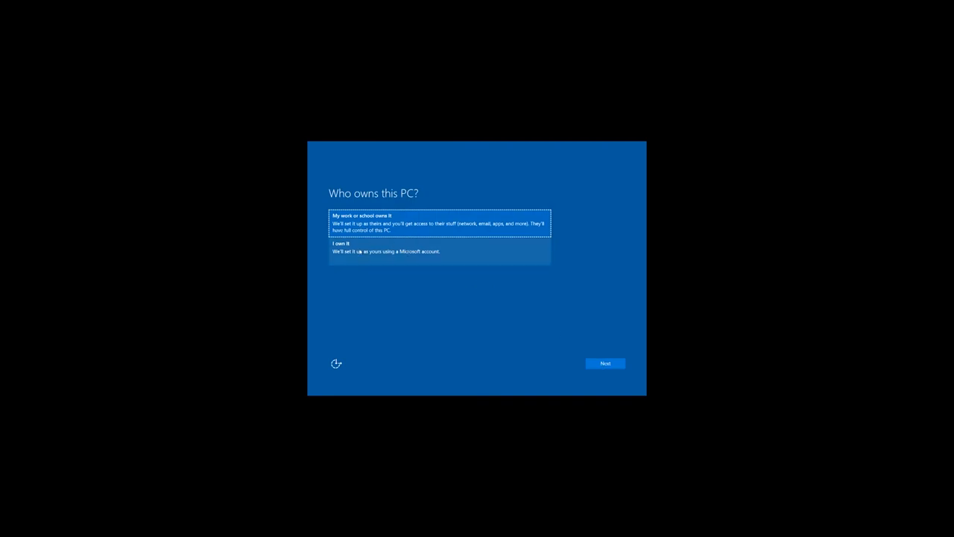
{"action": "left_click", "coordinate": [438, 250]}
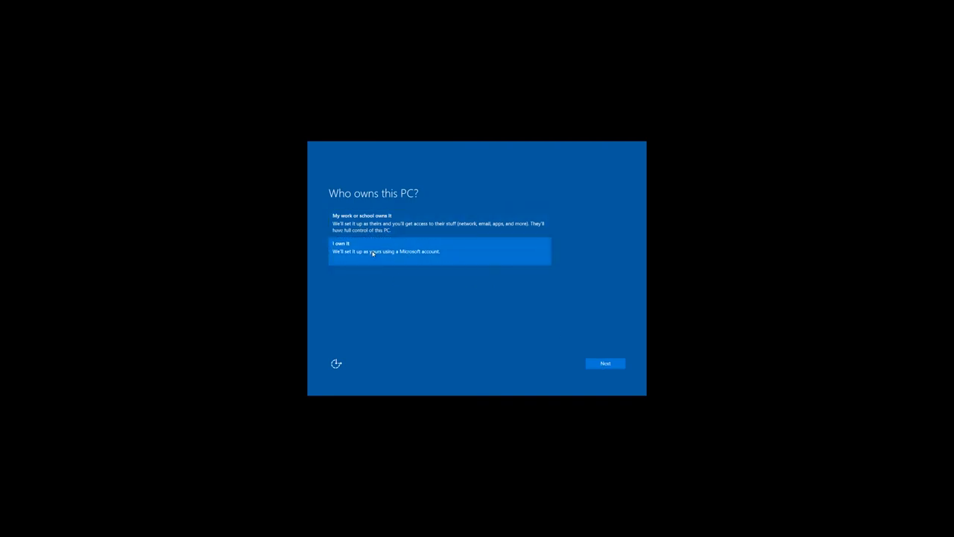
{"action": "left_click", "coordinate": [605, 364]}
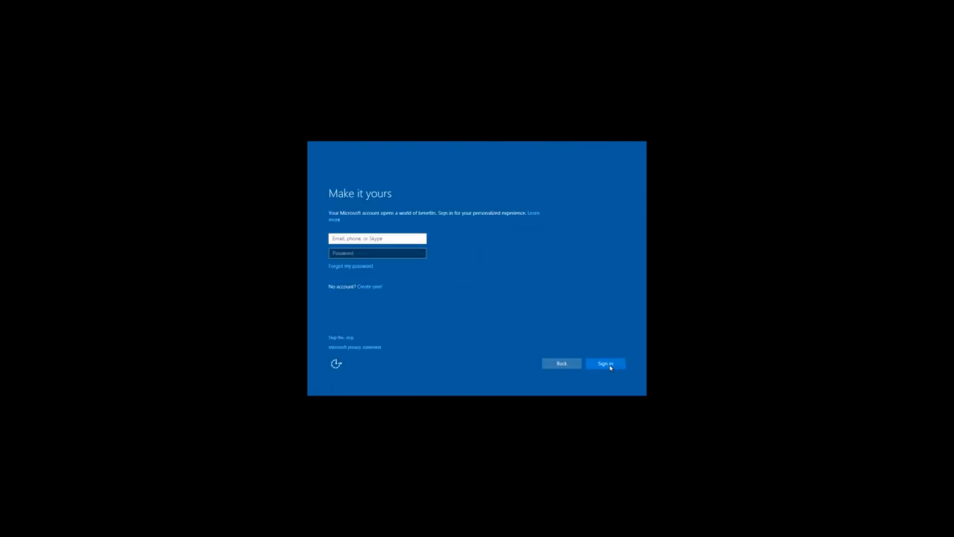
{"action": "mouse_move", "coordinate": [467, 290]}
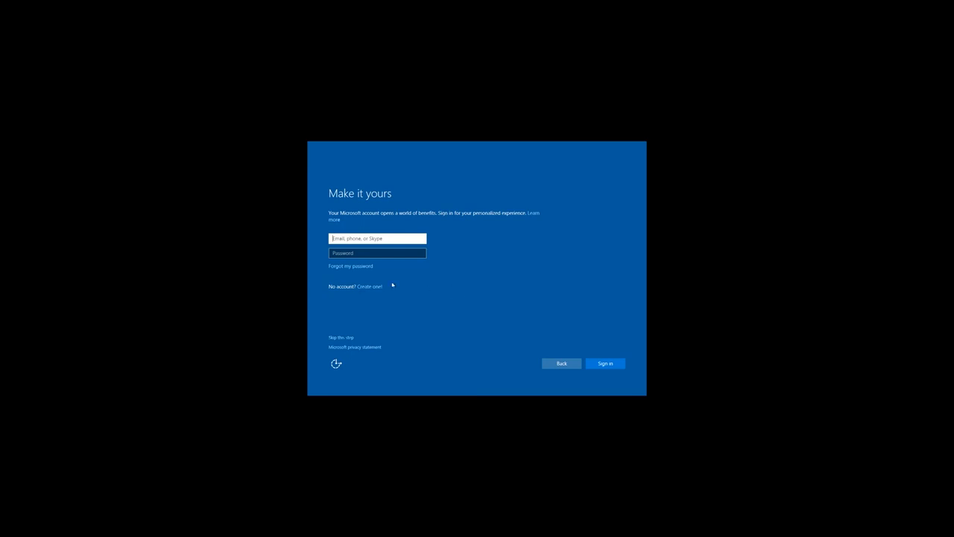
{"action": "mouse_move", "coordinate": [368, 289]}
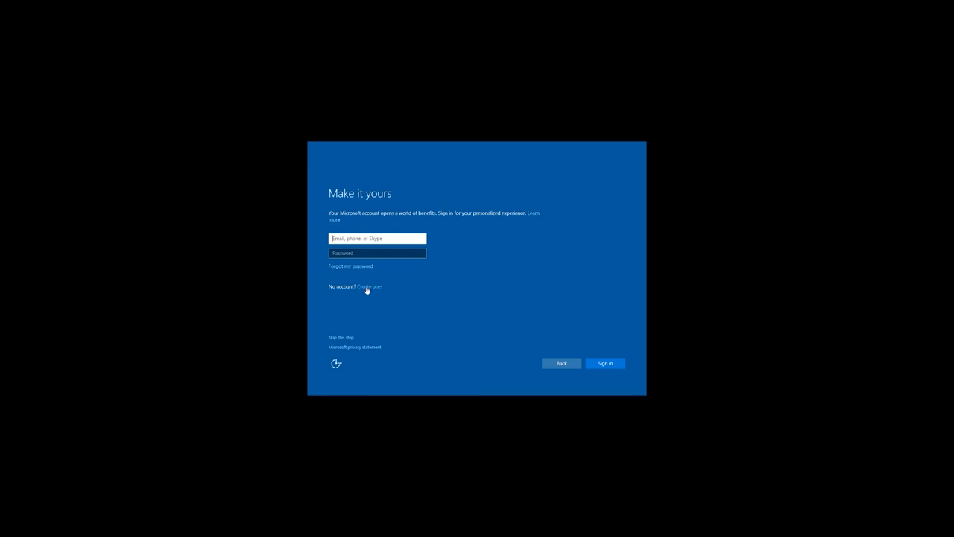
Step: Choose 'Create one!' to start creating a new Microsoft account
{"action": "left_click", "coordinate": [370, 287]}
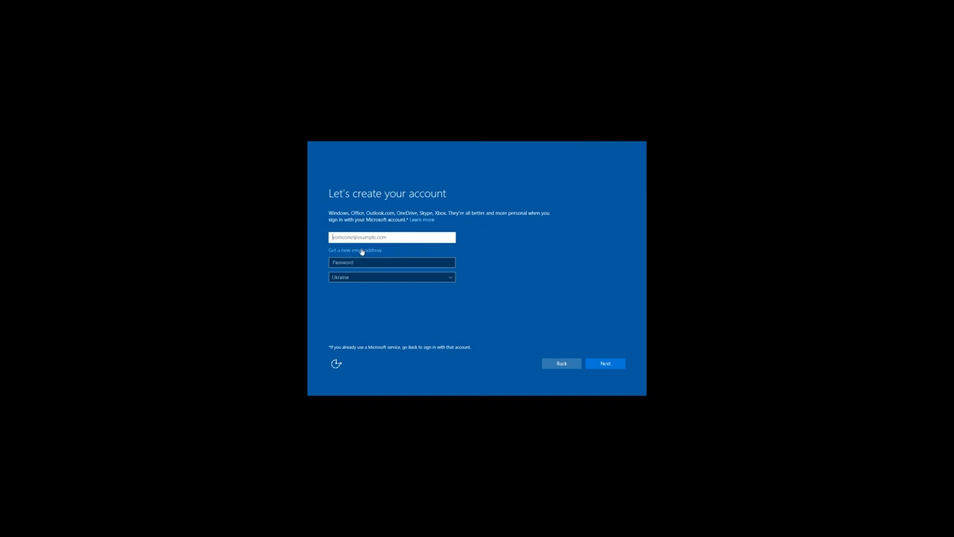
Step: Create a new Outlook.com address with username 'test', a password and region, and continue
{"action": "left_click", "coordinate": [354, 250]}
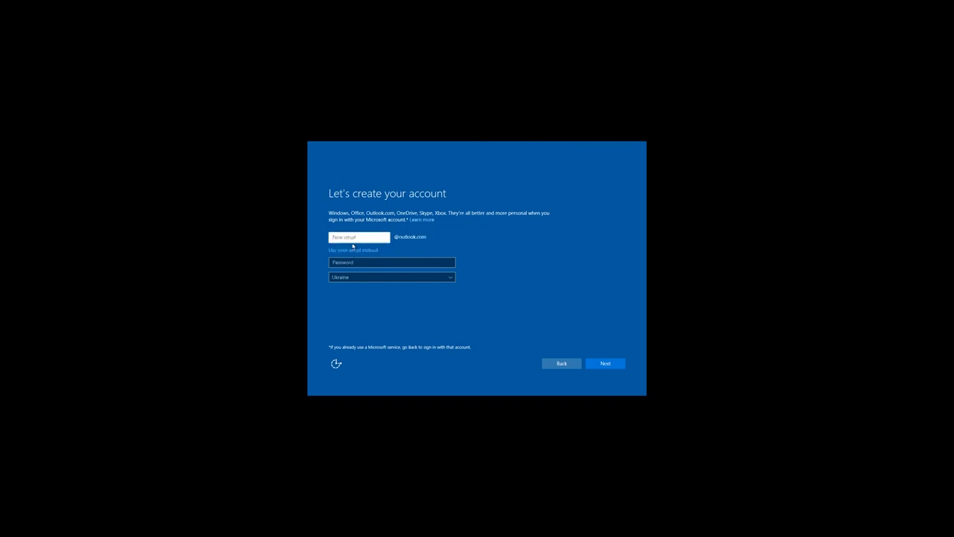
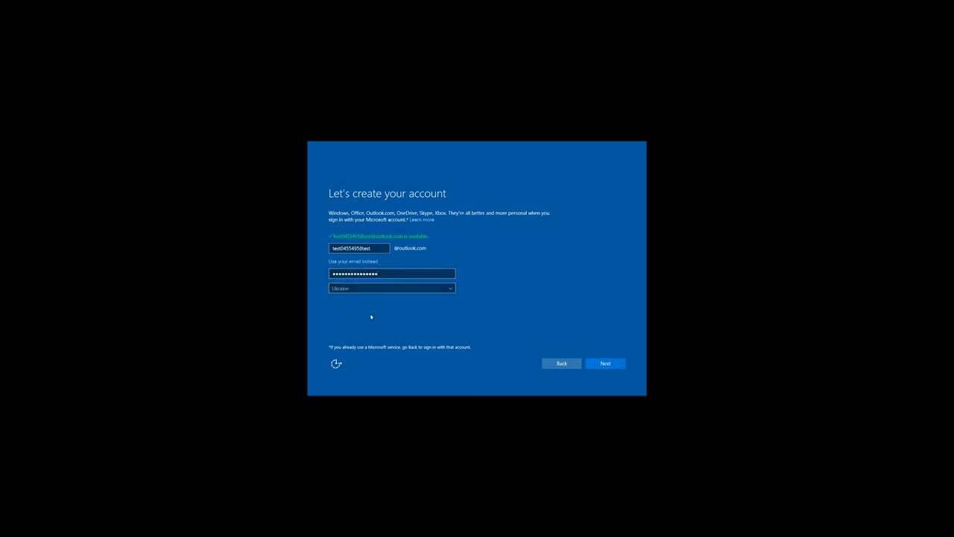
{"action": "left_click", "coordinate": [605, 364]}
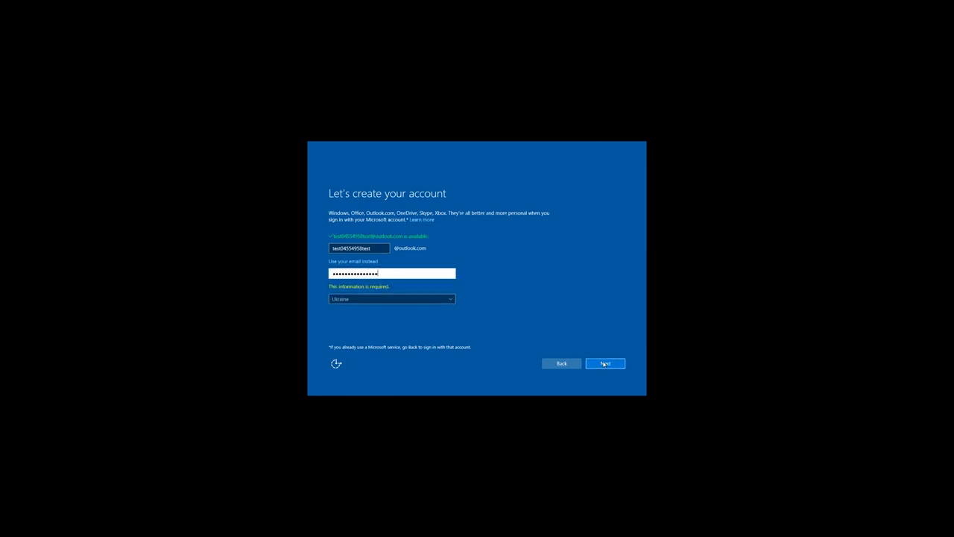
{"action": "left_click", "coordinate": [605, 363]}
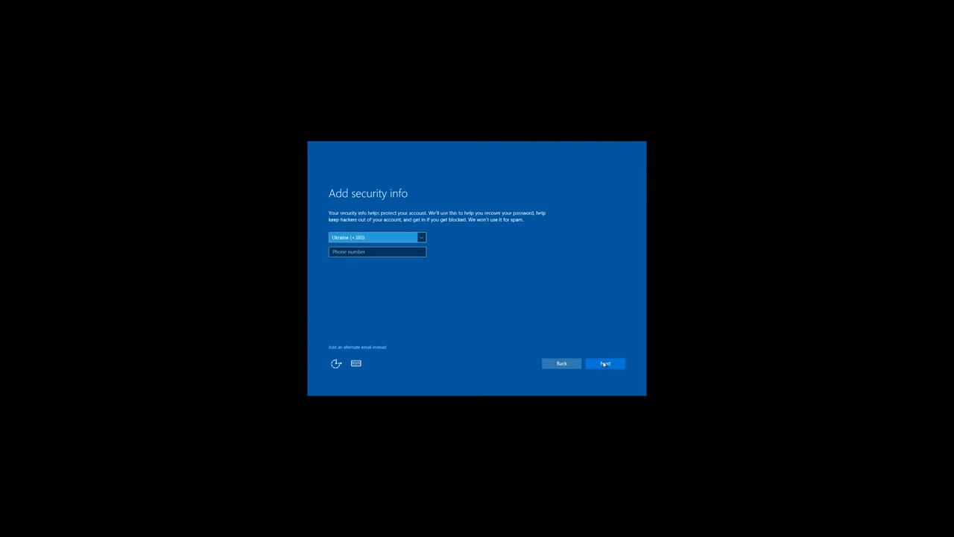
Step: Skip adding security info and accept the default advertising relevance settings
{"action": "left_click", "coordinate": [605, 364]}
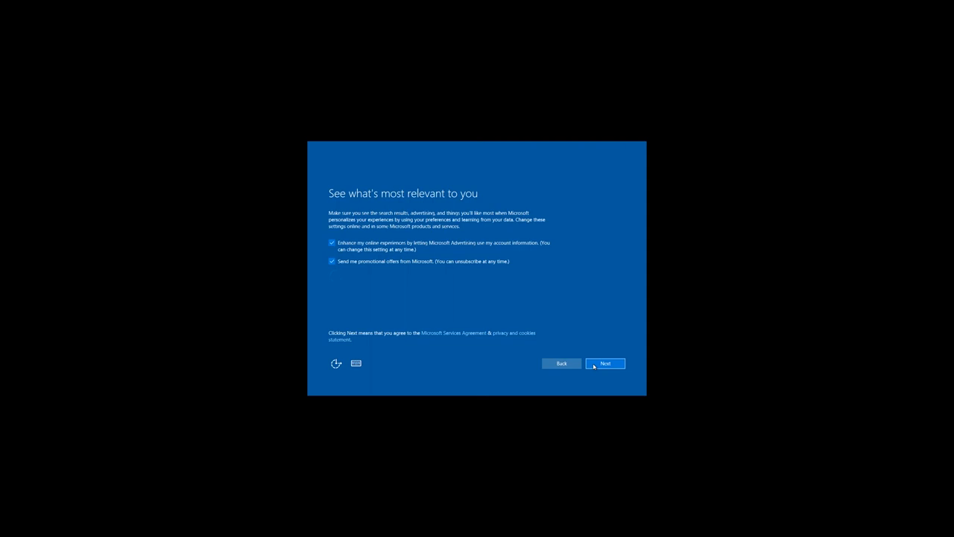
{"action": "left_click", "coordinate": [605, 364]}
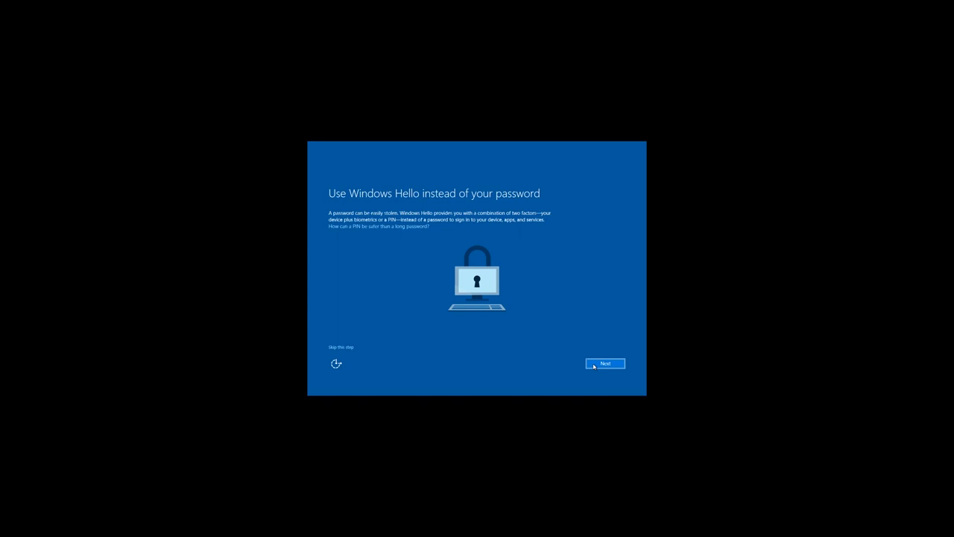
Step: Skip Windows Hello and choose to save new files only to this PC instead of OneDrive
{"action": "left_click", "coordinate": [605, 364]}
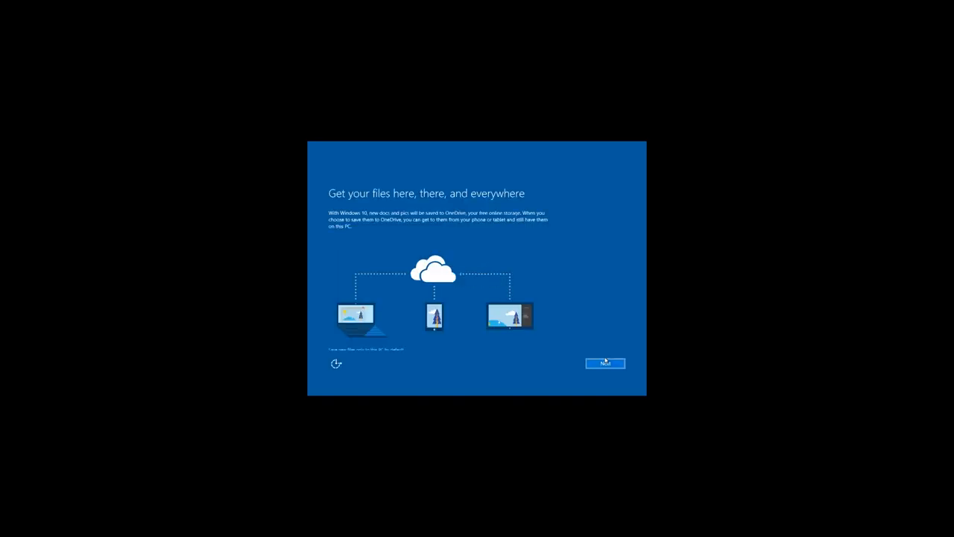
{"action": "mouse_move", "coordinate": [579, 355]}
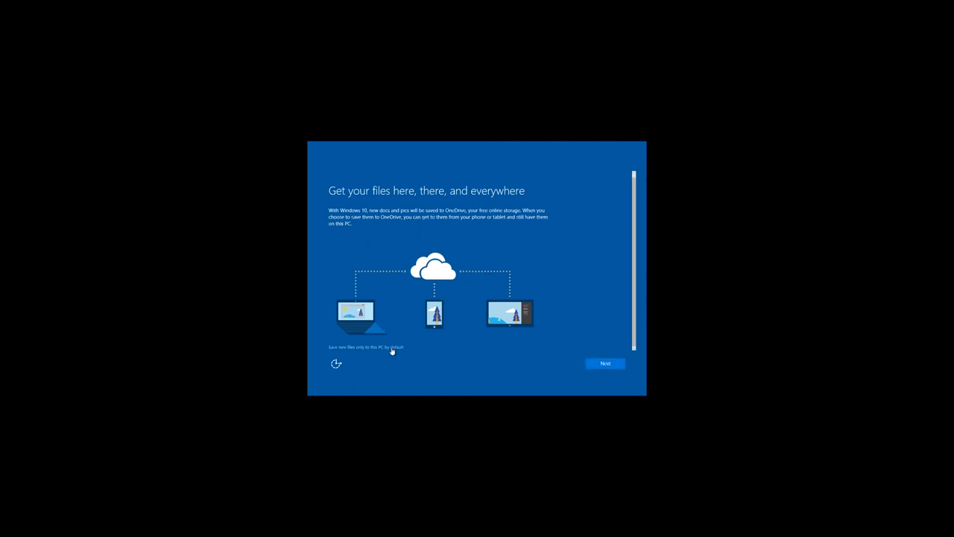
{"action": "left_click", "coordinate": [605, 364]}
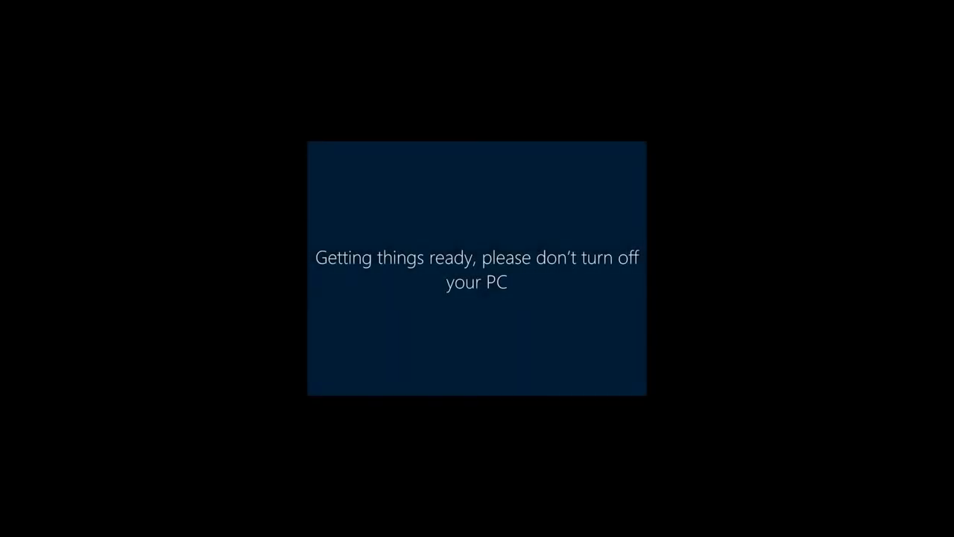